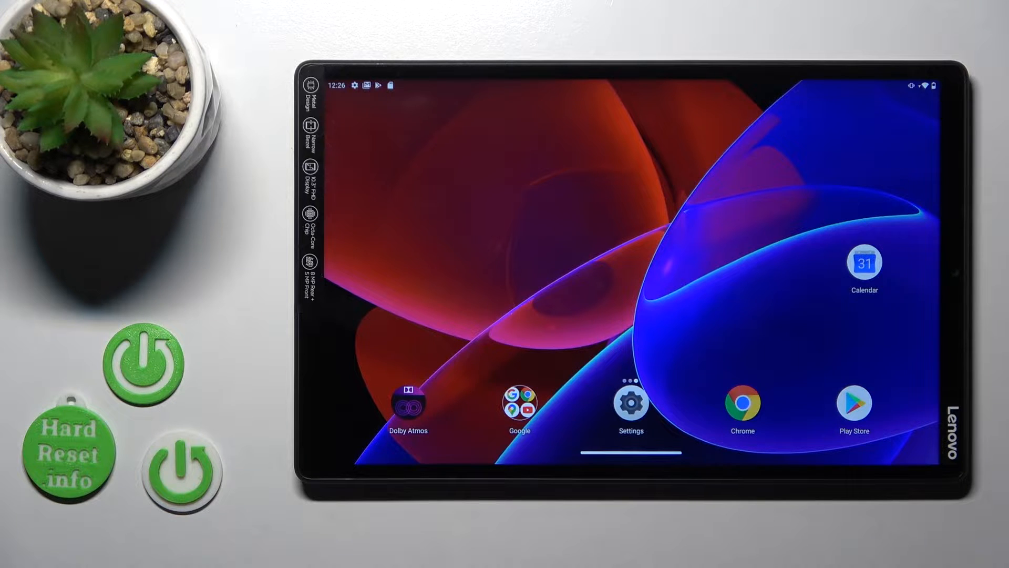
Launch Google Play from the home screen, briefly open search, then return to Games For you.
click(853, 405)
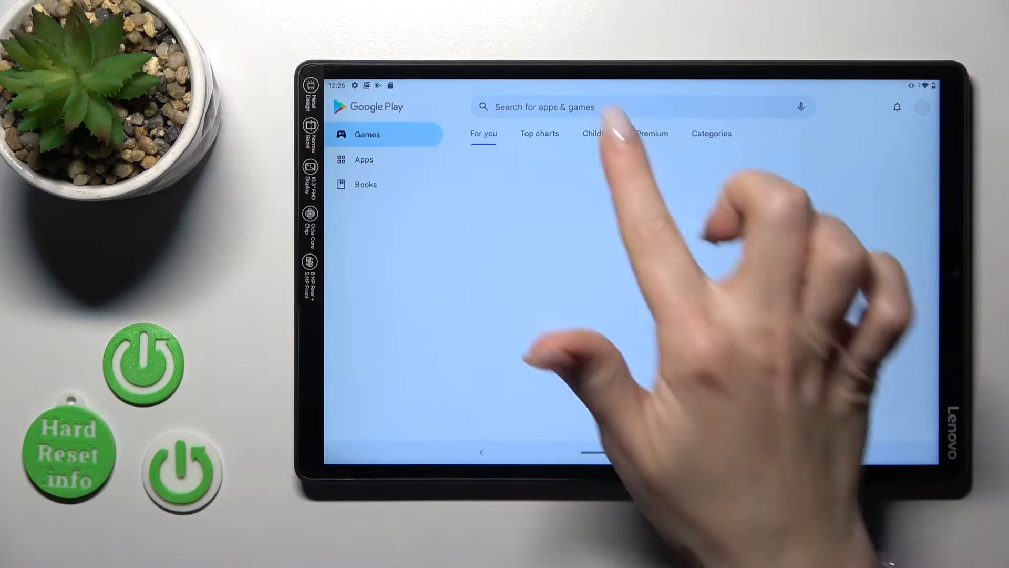
click(605, 107)
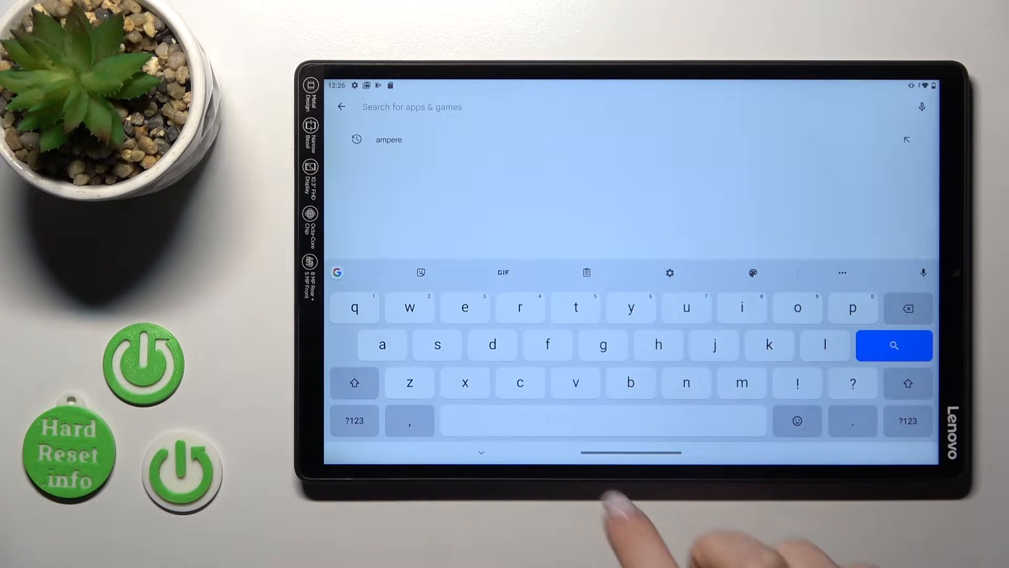
click(894, 345)
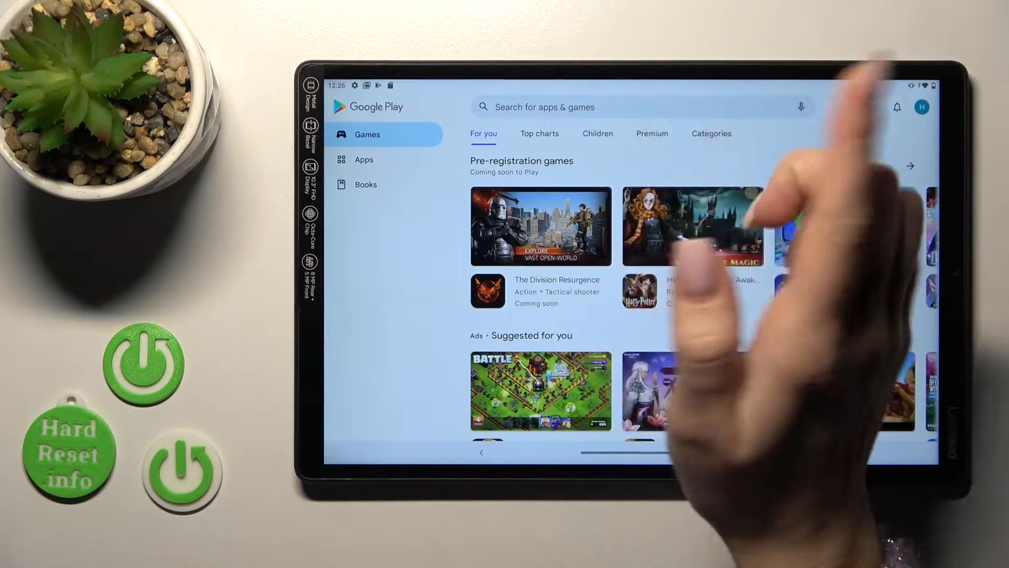
Search Google Play for 'green apple keyboard' and install the Green Apple Keyboard app.
text(green a)
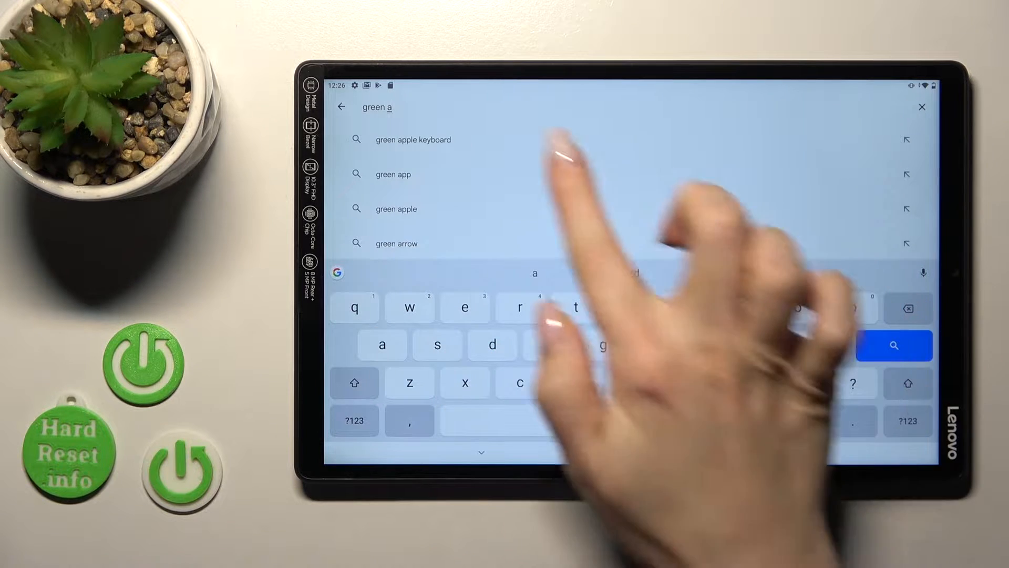
click(415, 139)
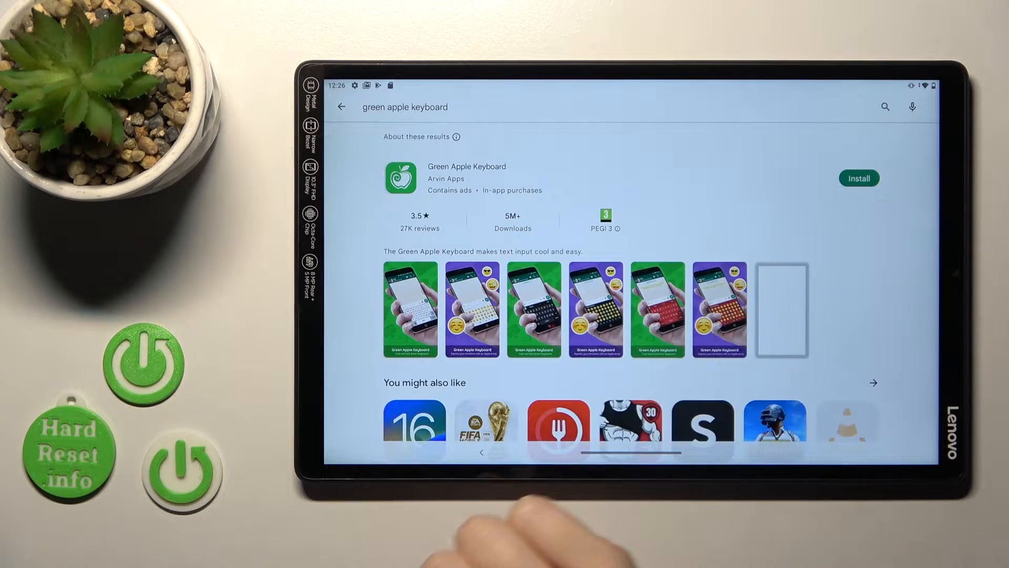
click(858, 178)
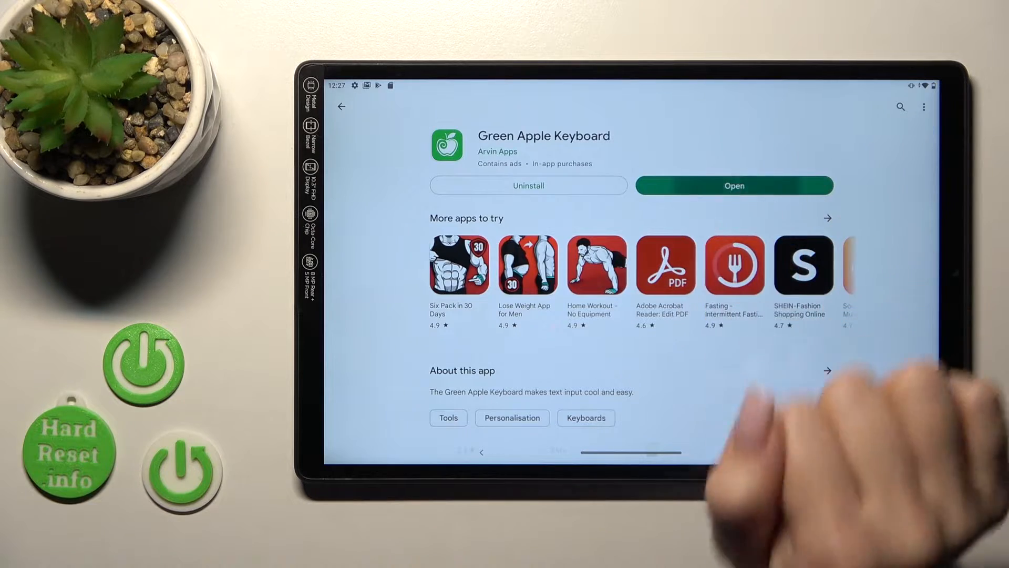
Launch Green Apple Keyboard and accept the typed-text privacy and screen-lock restart warnings.
click(734, 185)
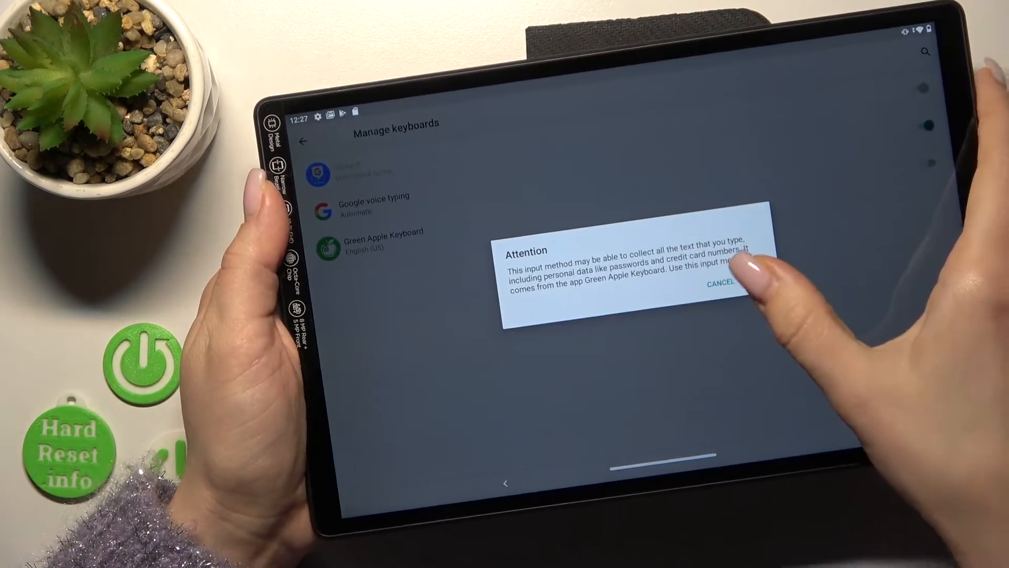
click(760, 270)
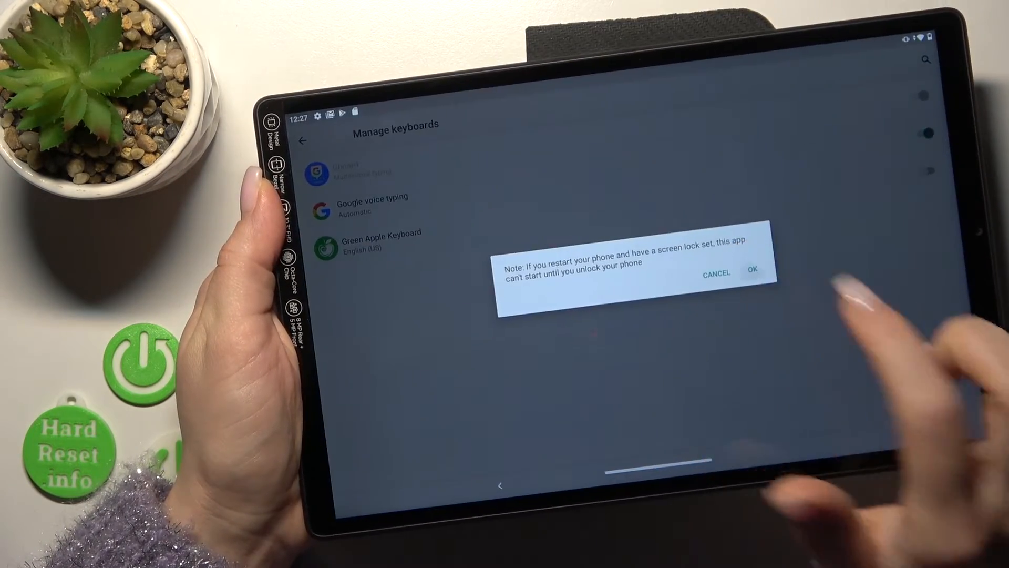
click(753, 269)
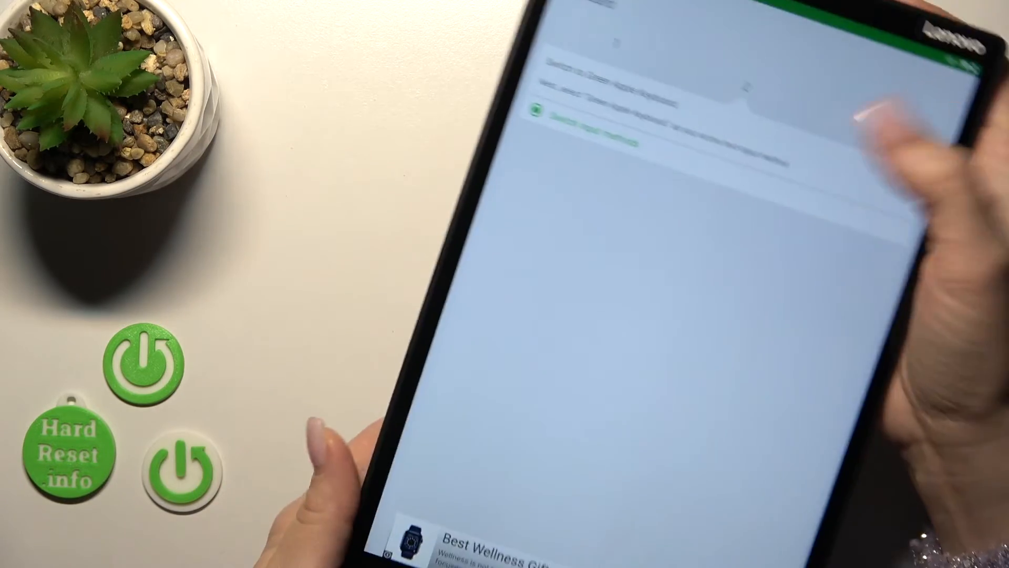
Switch the input method from Gboard to English (US) Green Apple Keyboard.
click(544, 134)
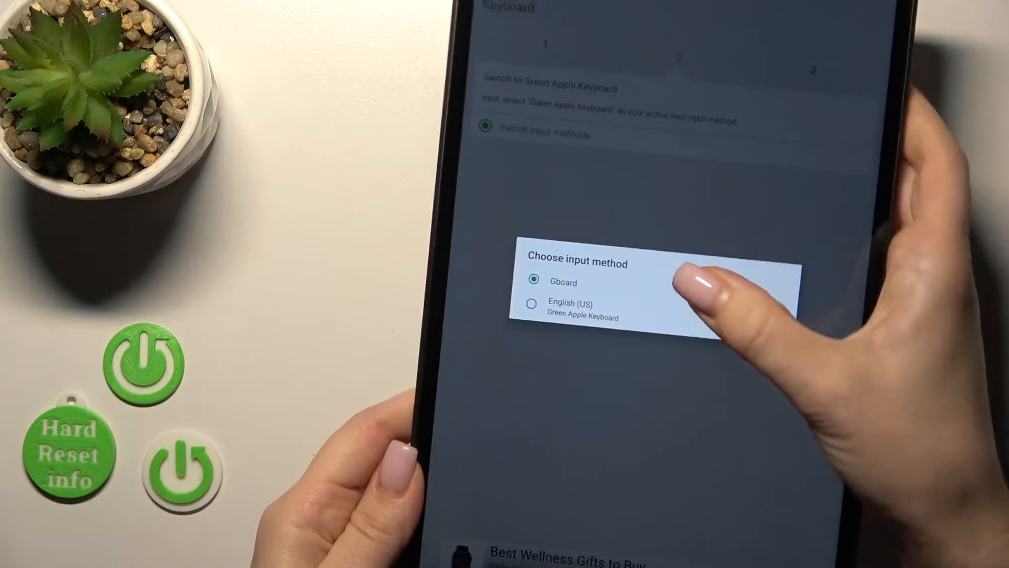
click(571, 309)
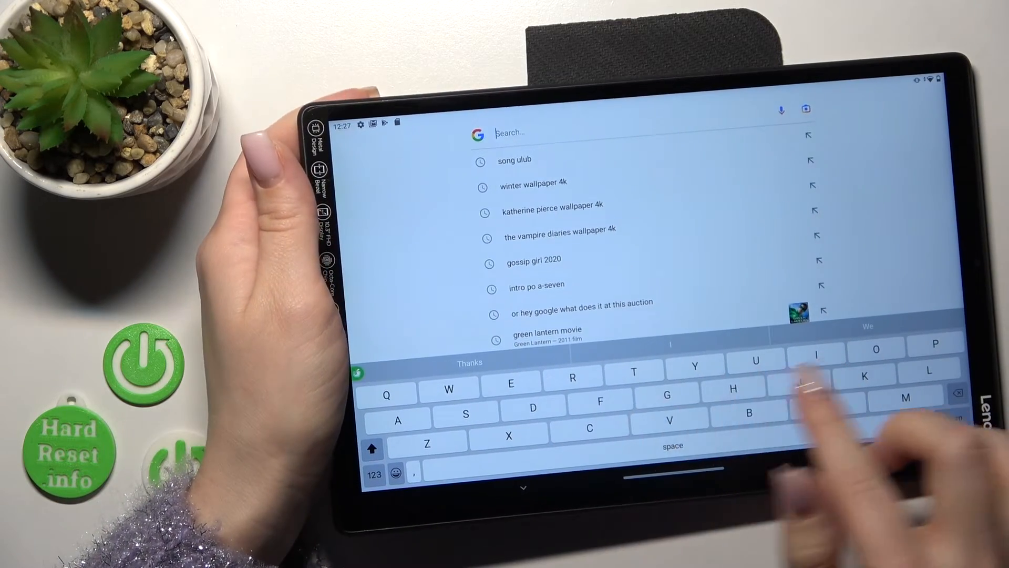
Type 'Sg' into the Google search box using the Green Apple Keyboard.
text(g)
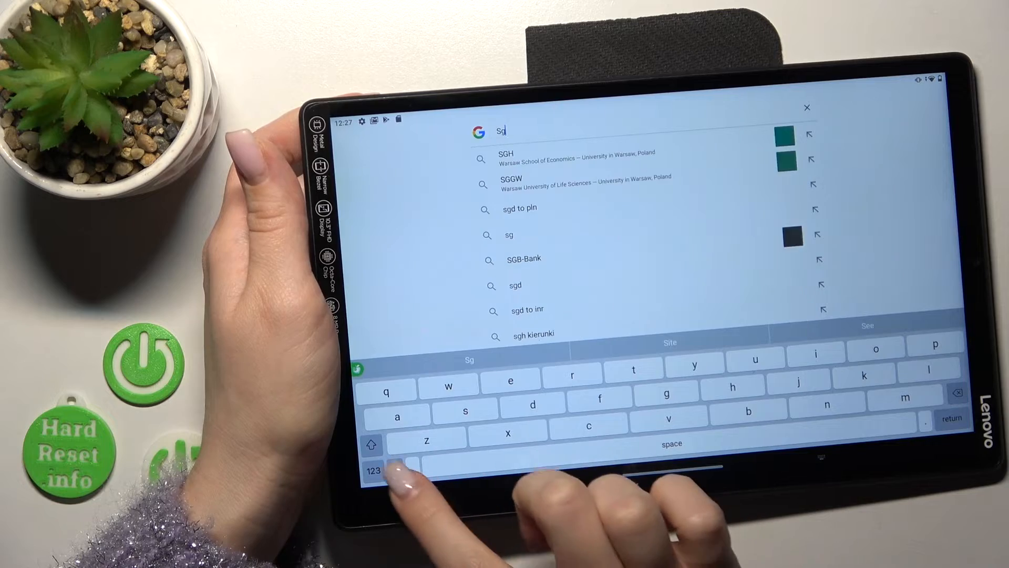